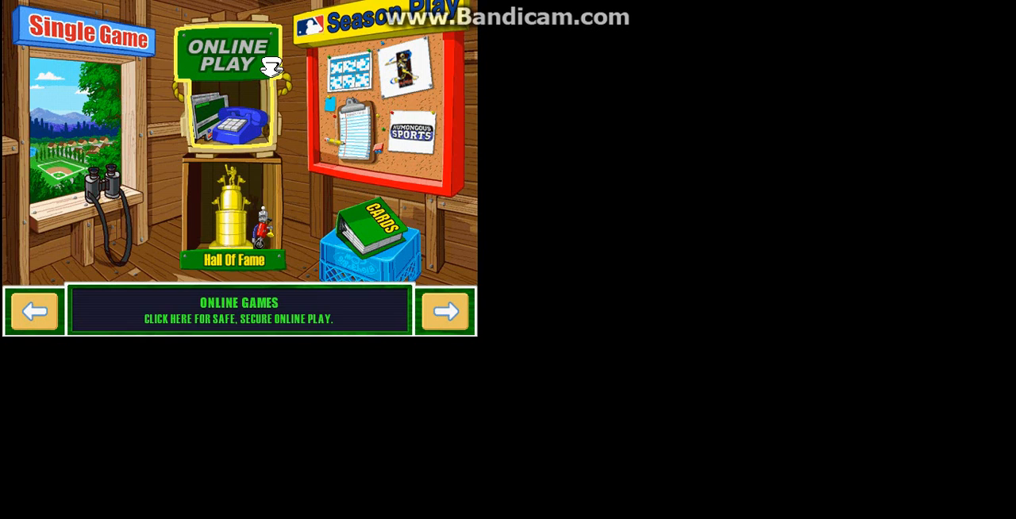
pyautogui.moveTo(302, 82)
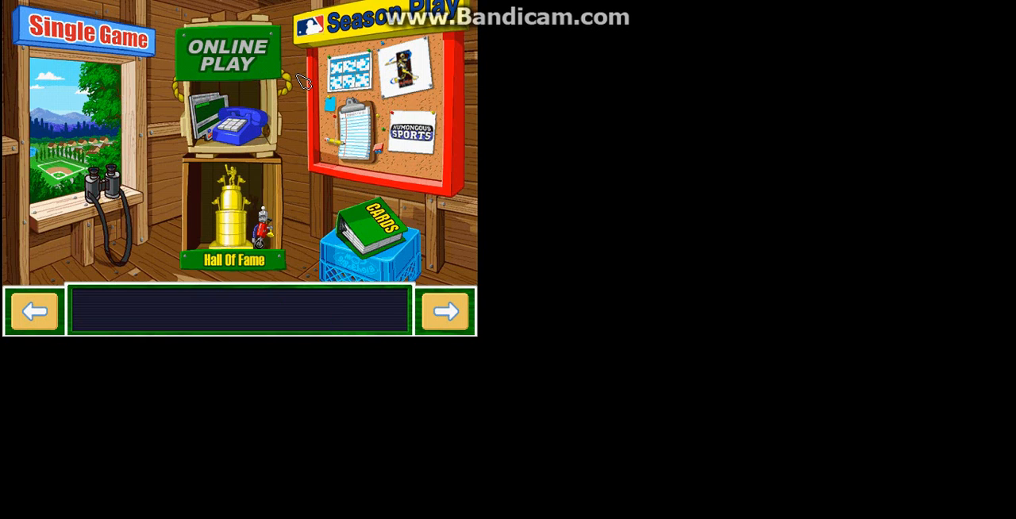
pyautogui.moveTo(171, 35)
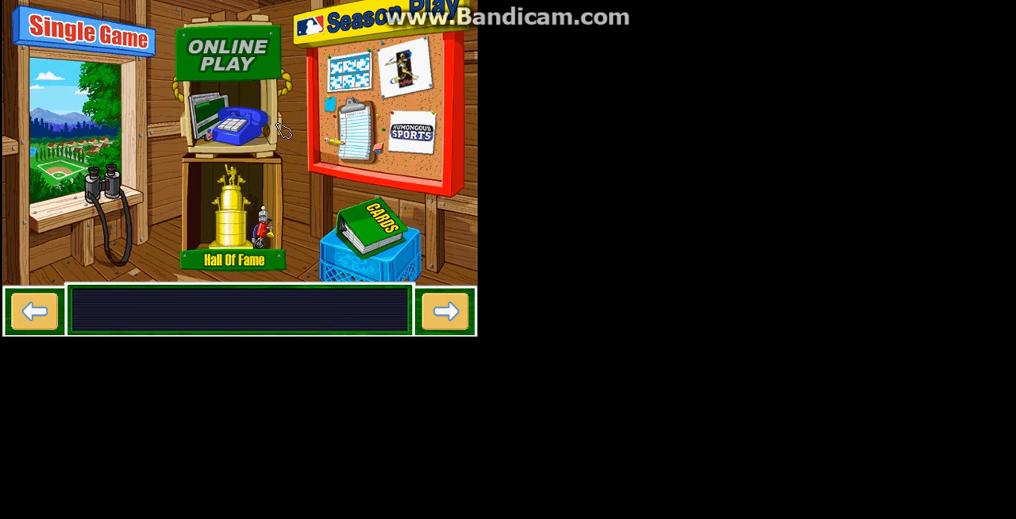
pyautogui.moveTo(159, 163)
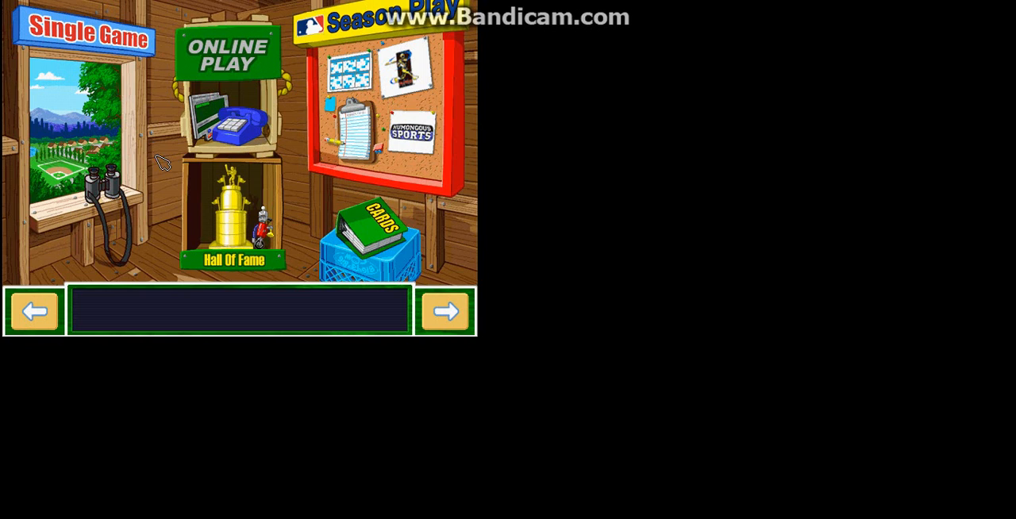
pyautogui.moveTo(151, 135)
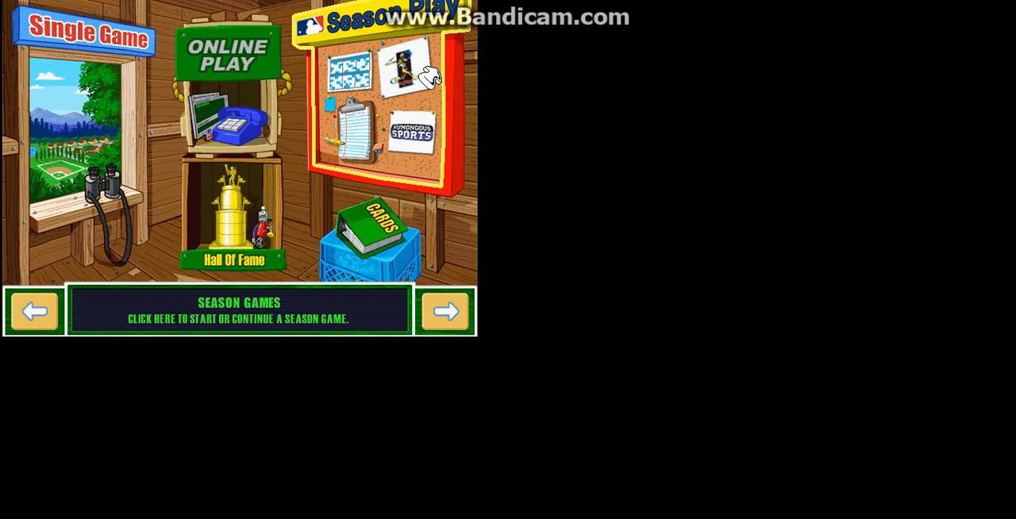
pyautogui.moveTo(374, 108)
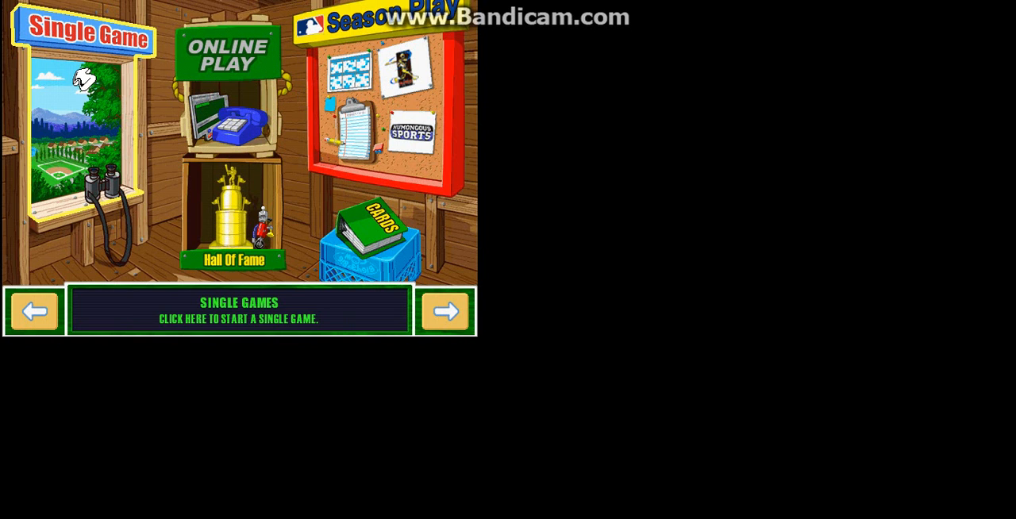
pyautogui.moveTo(80, 131)
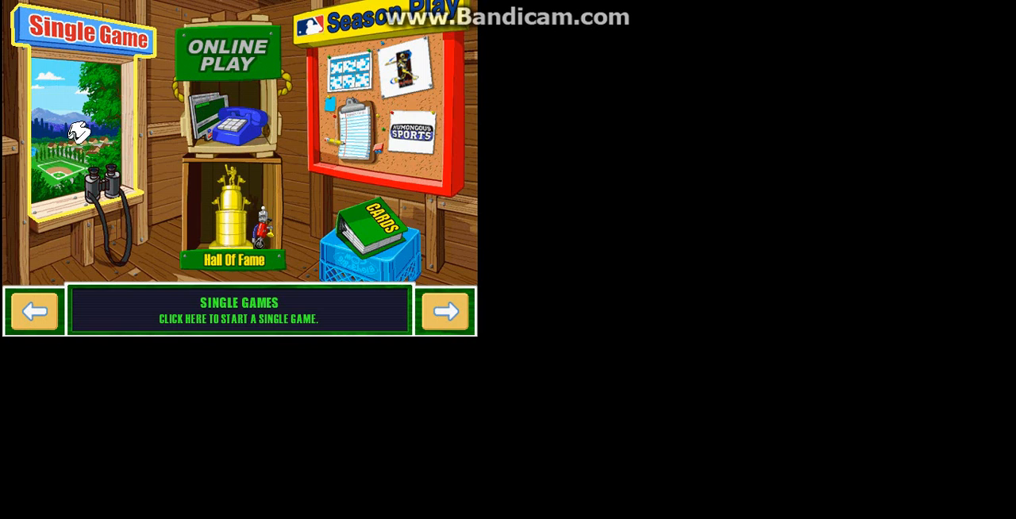
pyautogui.moveTo(60, 178)
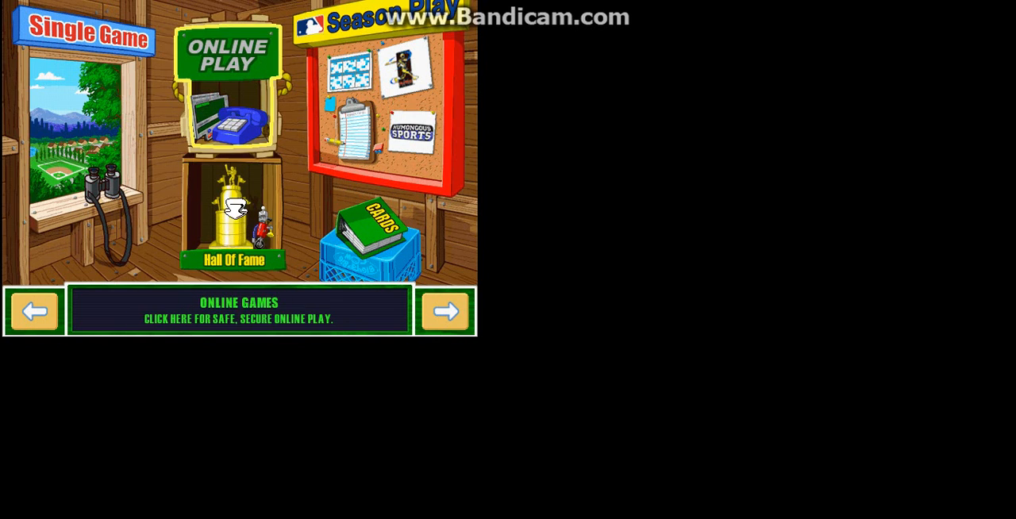
pyautogui.moveTo(235, 214)
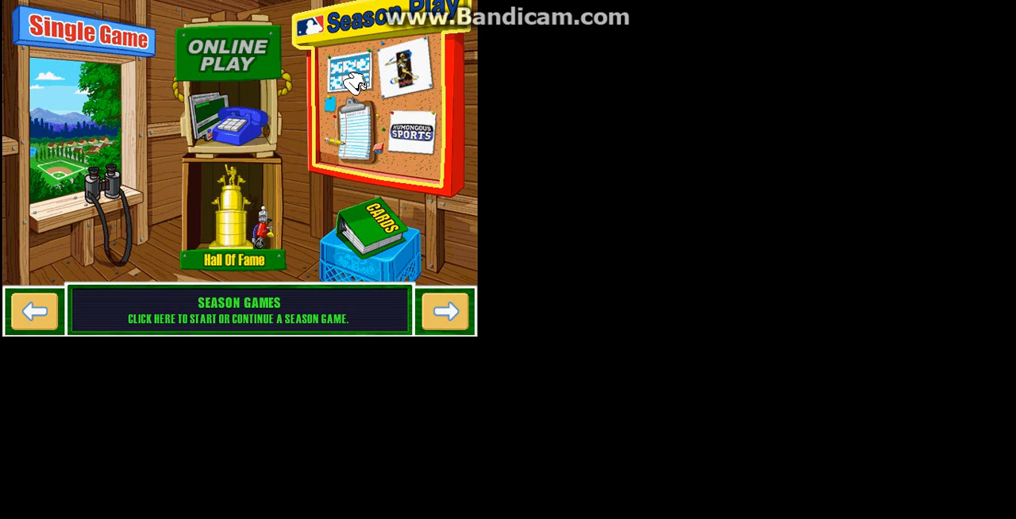
pyautogui.moveTo(356, 87)
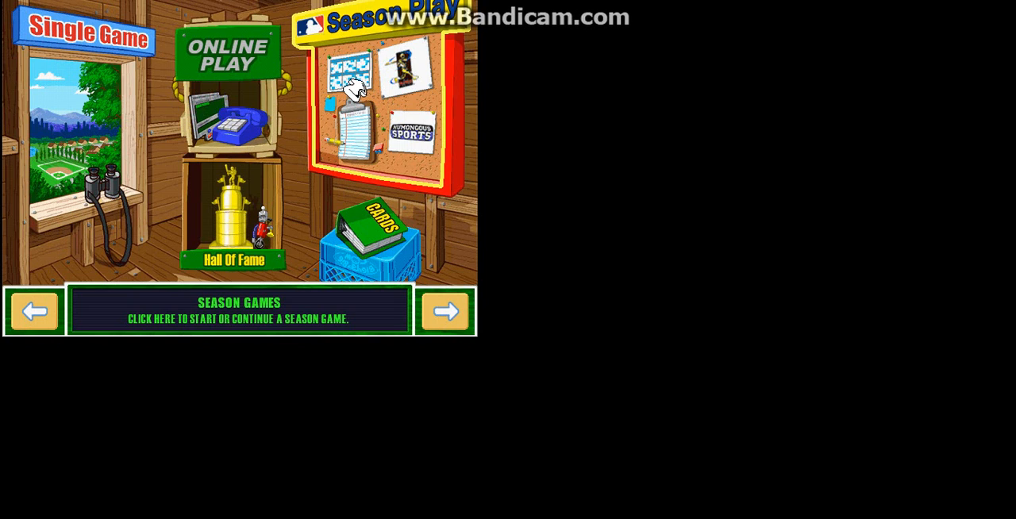
# Start Season Play and confirm a new coach to reach the Choose Your Team screen
pyautogui.click(238, 310)
pyautogui.write('MIRERAL')
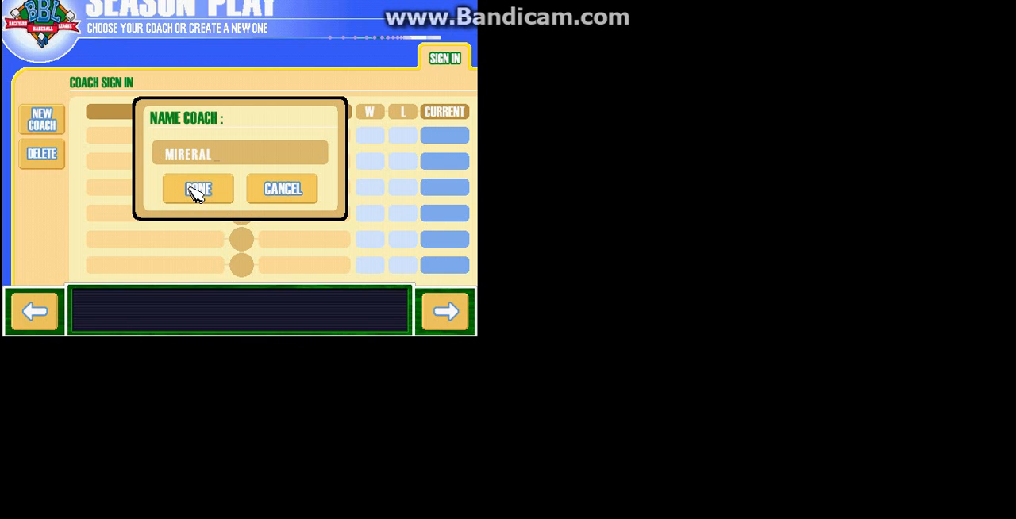
pyautogui.click(197, 189)
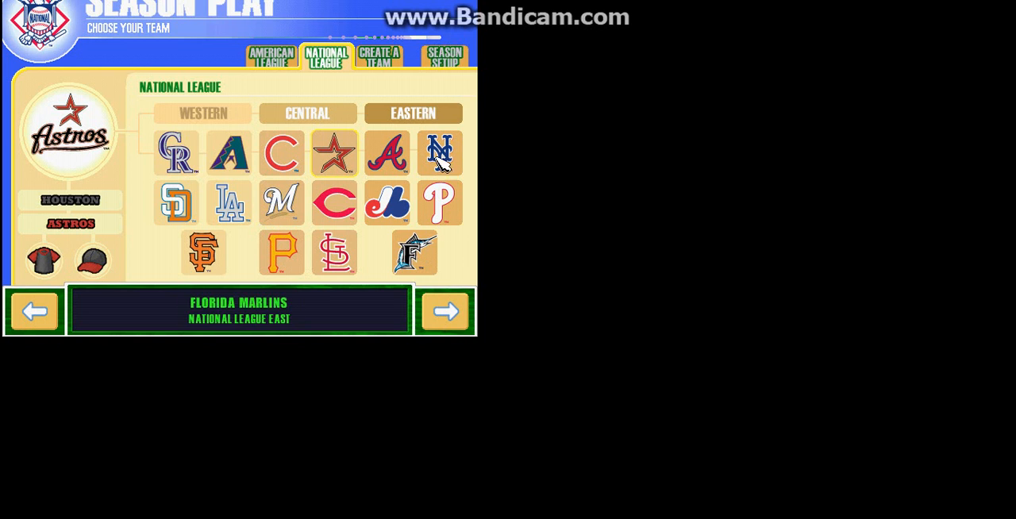
# Create a custom Little Bombers team and settle on orange after trying red-orange and yellow
pyautogui.click(272, 56)
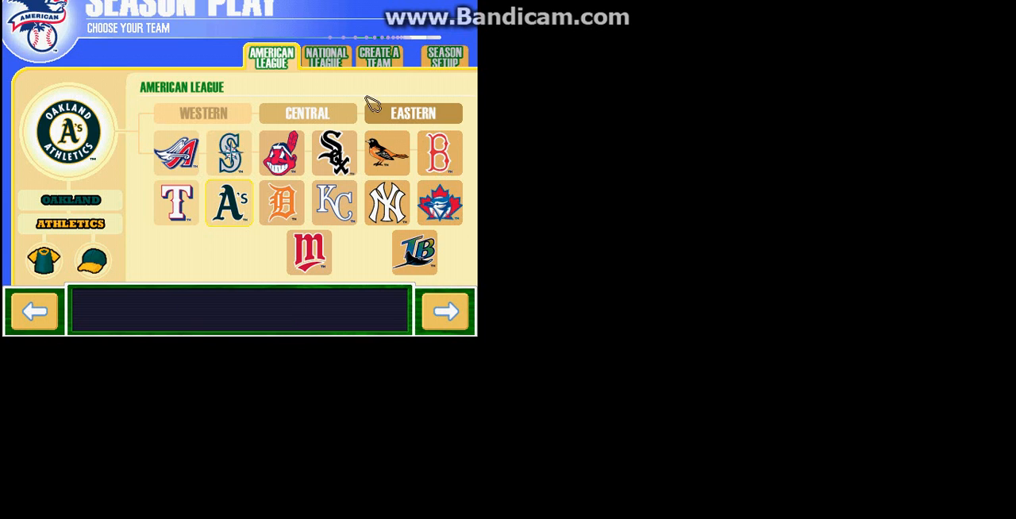
pyautogui.click(378, 55)
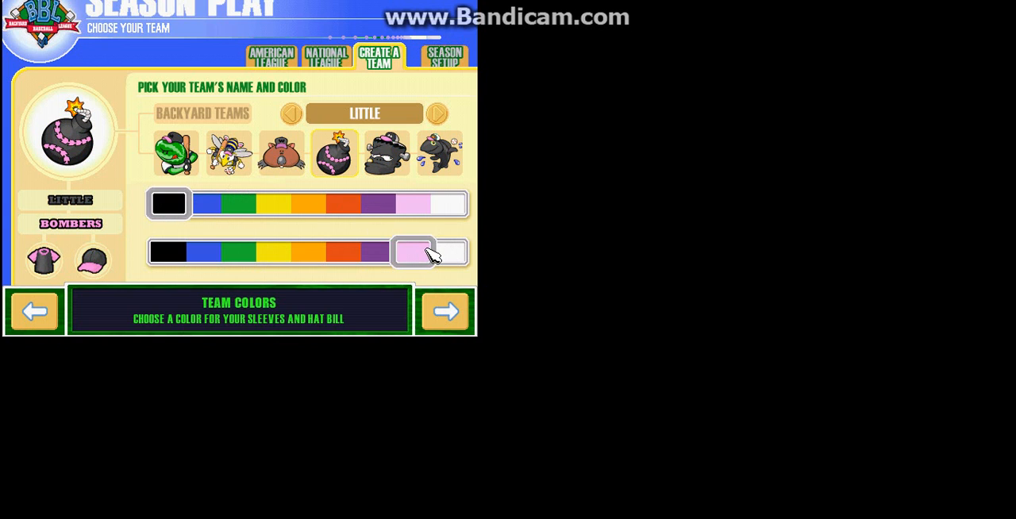
pyautogui.click(343, 251)
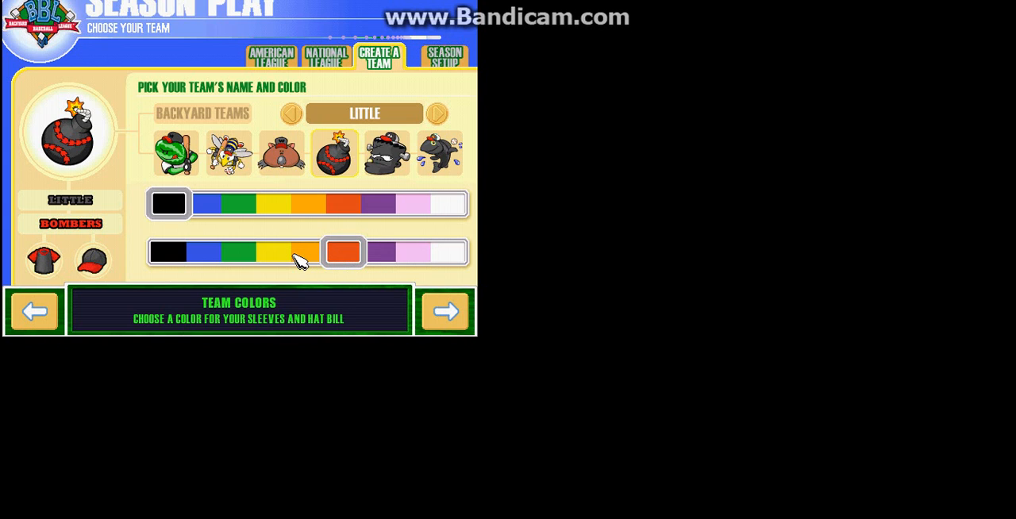
pyautogui.click(273, 251)
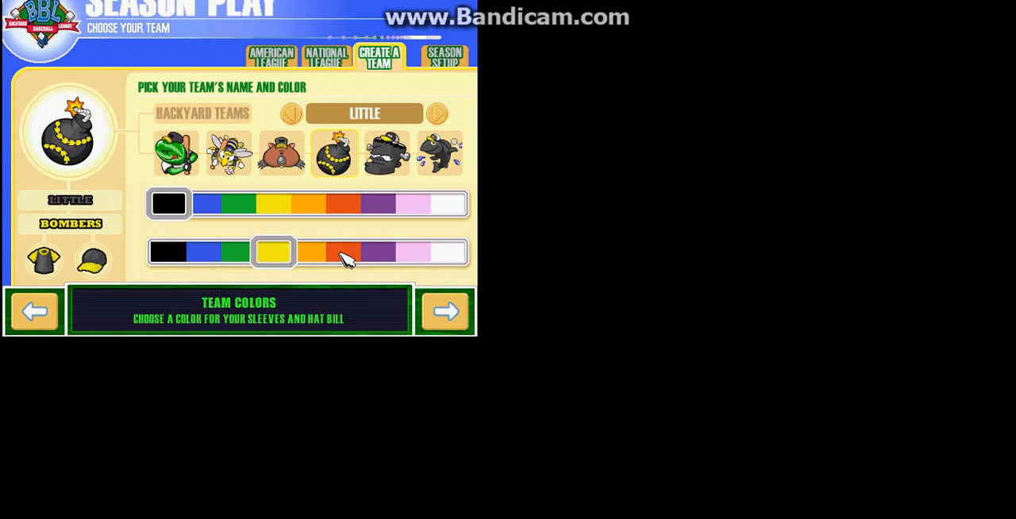
pyautogui.click(343, 251)
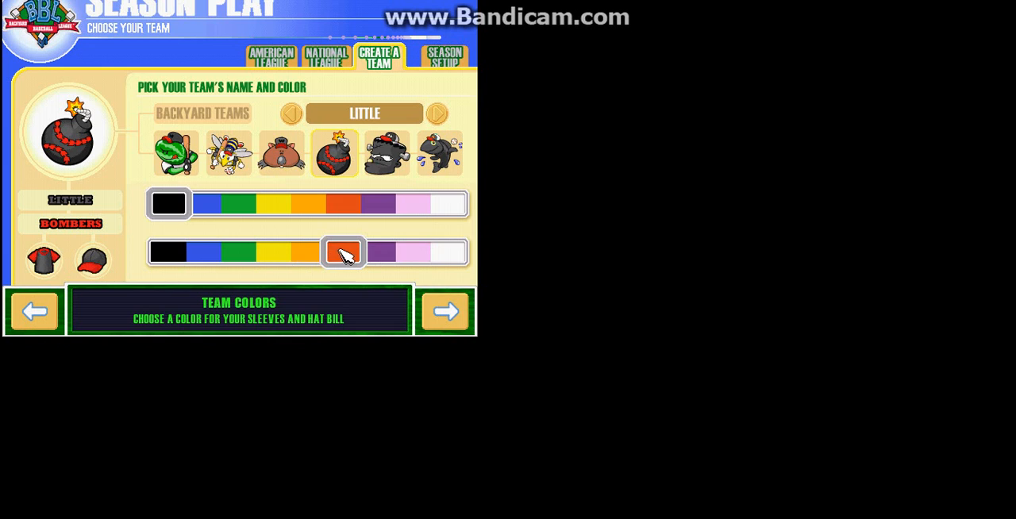
pyautogui.click(308, 204)
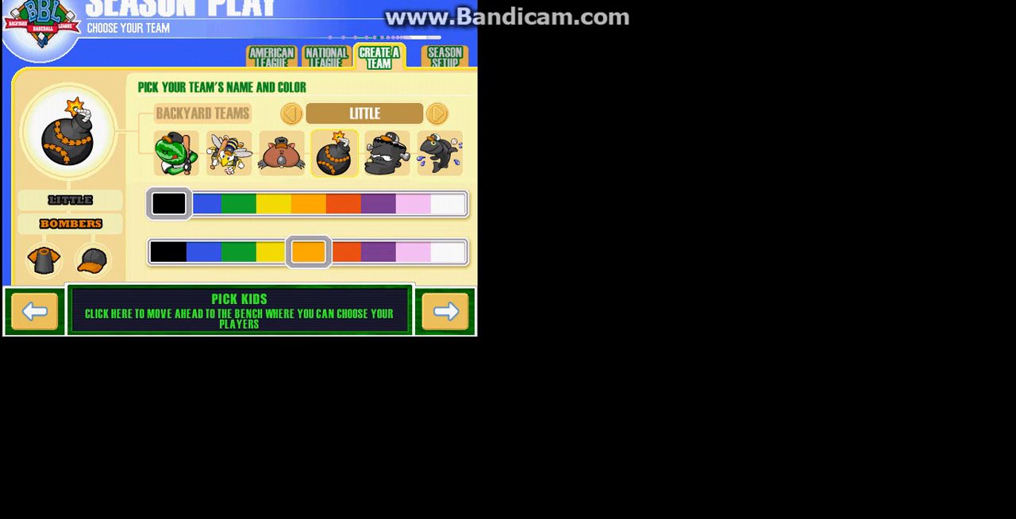
# Restart Season Play from the clubhouse with a new coach named 'MI'
pyautogui.click(445, 311)
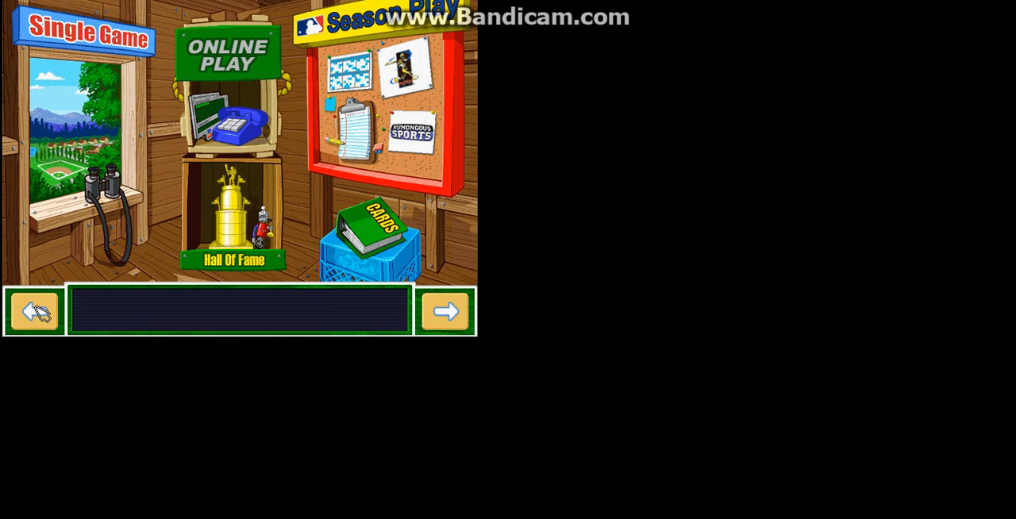
pyautogui.click(373, 16)
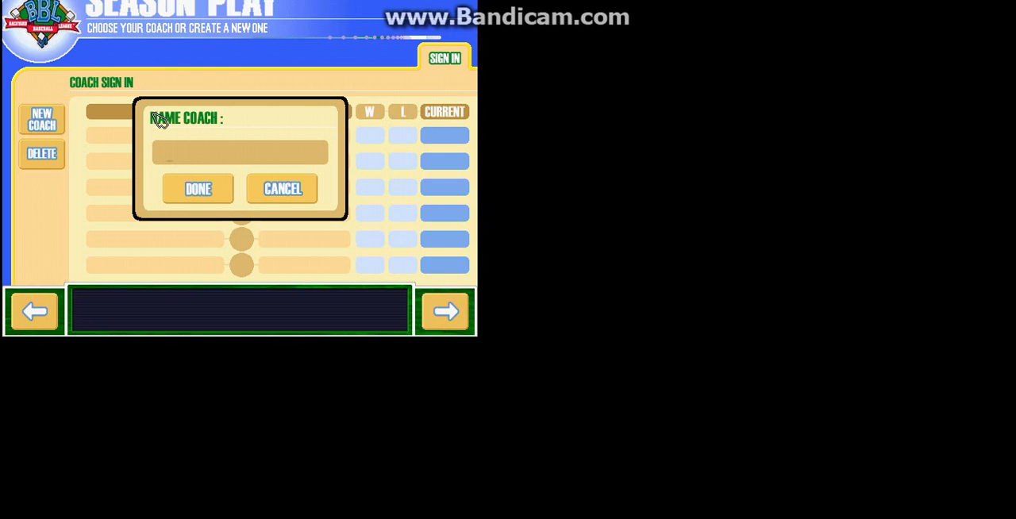
pyautogui.write('MI')
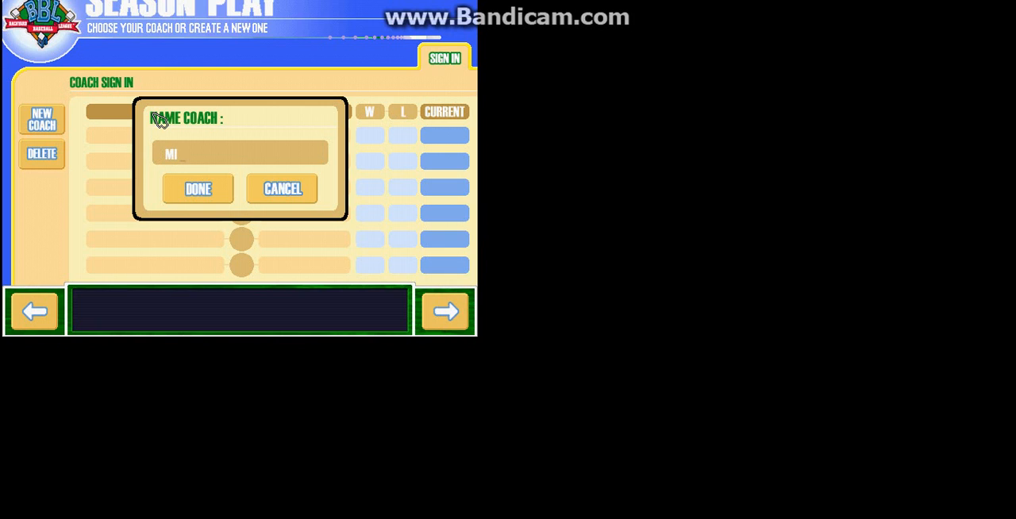
pyautogui.click(197, 189)
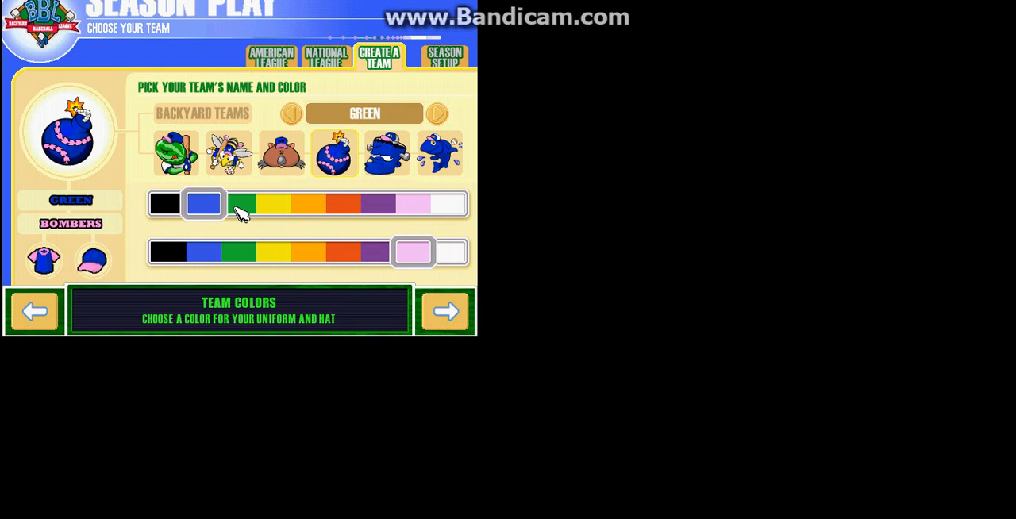
# Make the Bombers' uniform green and move ahead to the kid-picking bench
pyautogui.click(238, 203)
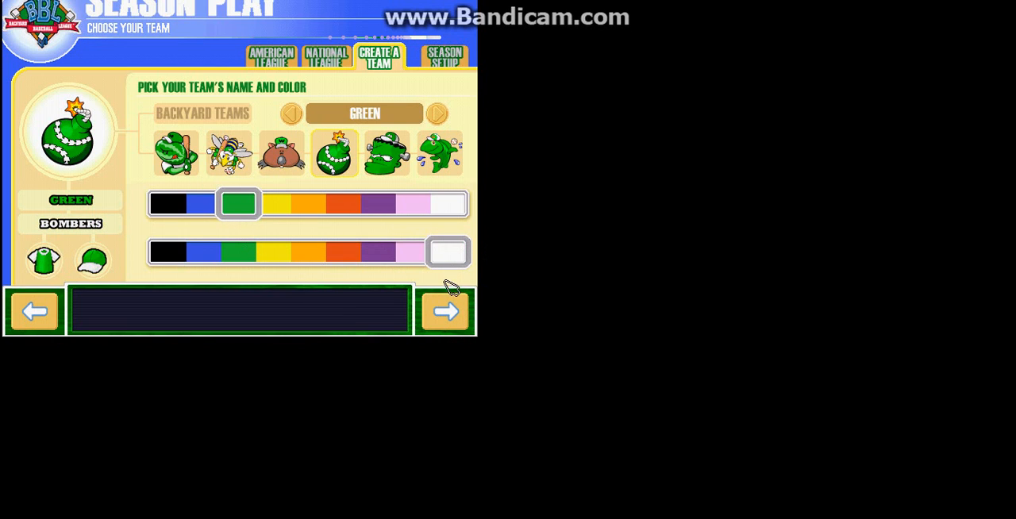
pyautogui.moveTo(444, 311)
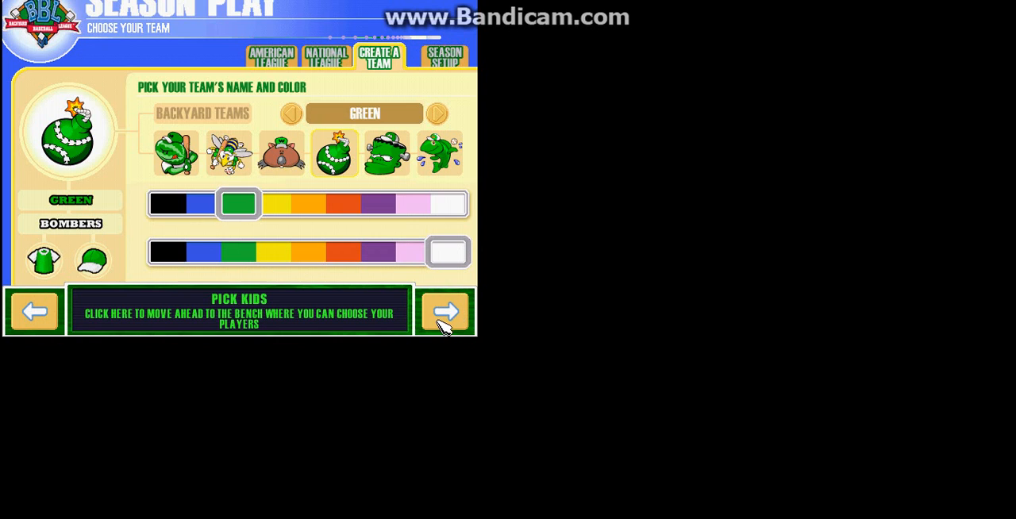
pyautogui.moveTo(438, 327)
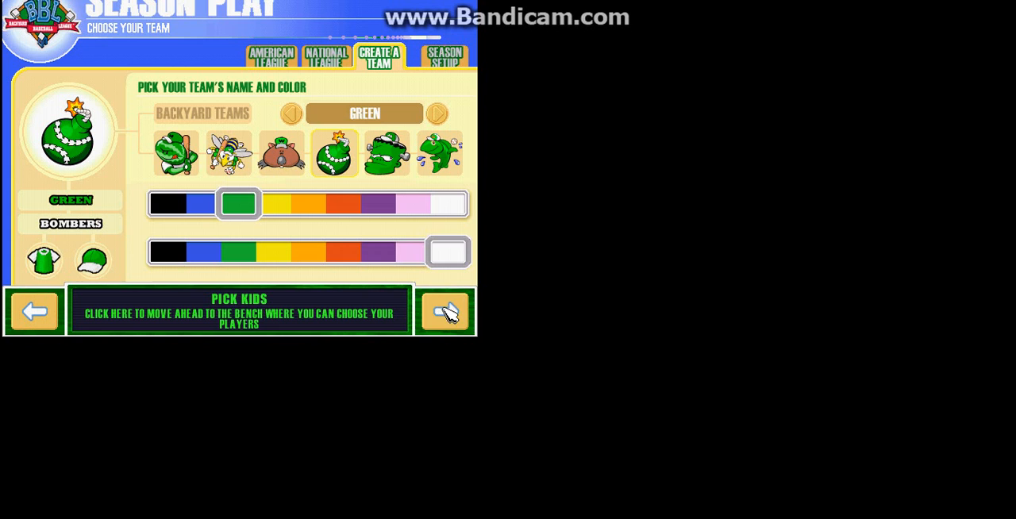
pyautogui.click(445, 310)
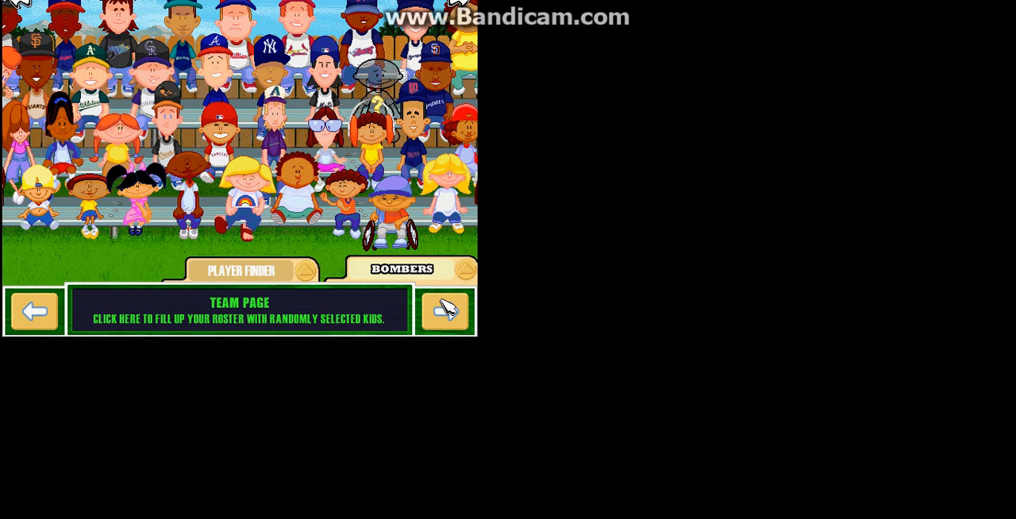
# Browse along the bench, view Frank Thomas's card and pick him for the Bombers
pyautogui.click(445, 311)
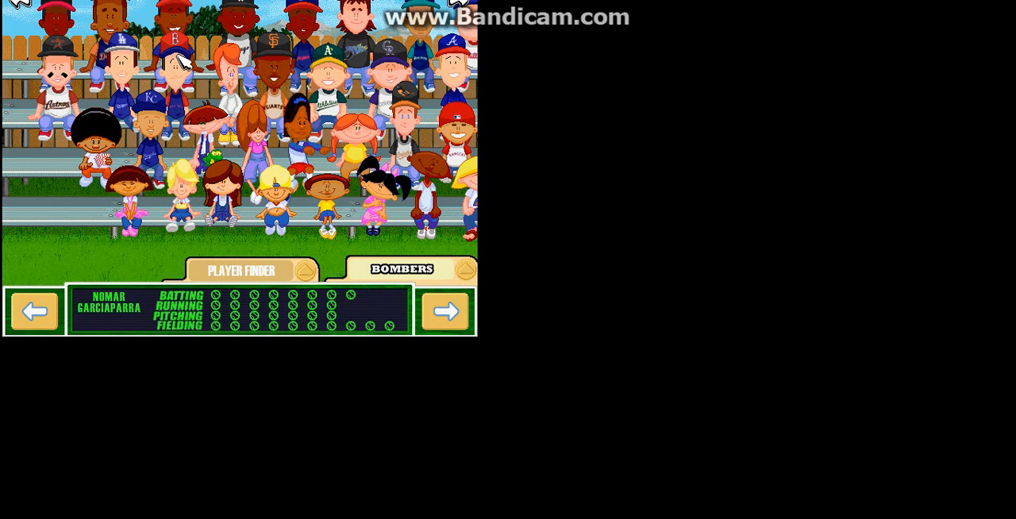
pyautogui.click(445, 312)
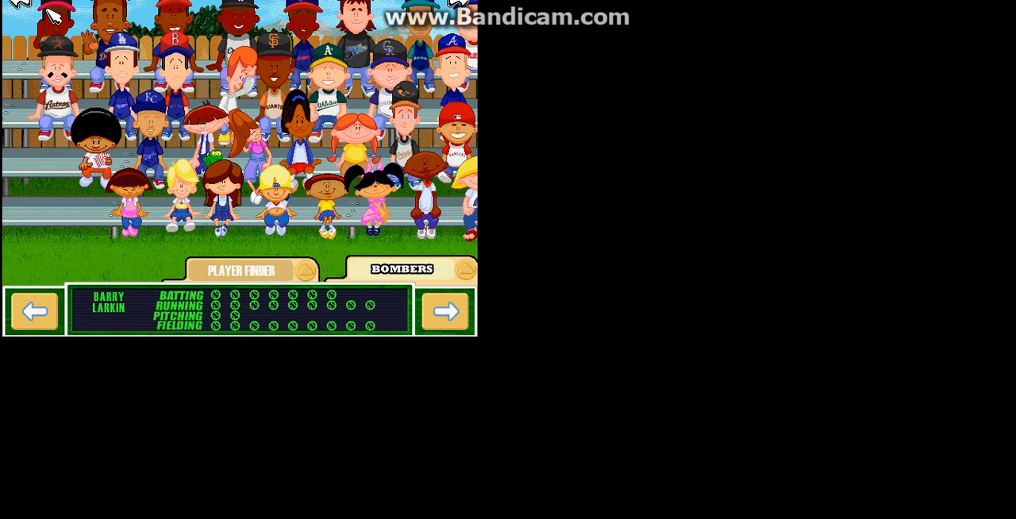
pyautogui.click(445, 312)
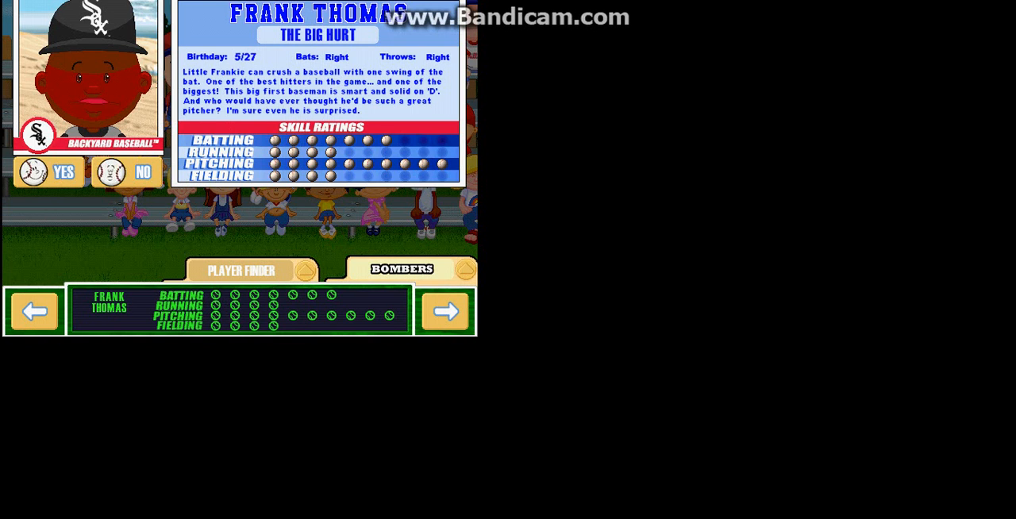
pyautogui.click(48, 173)
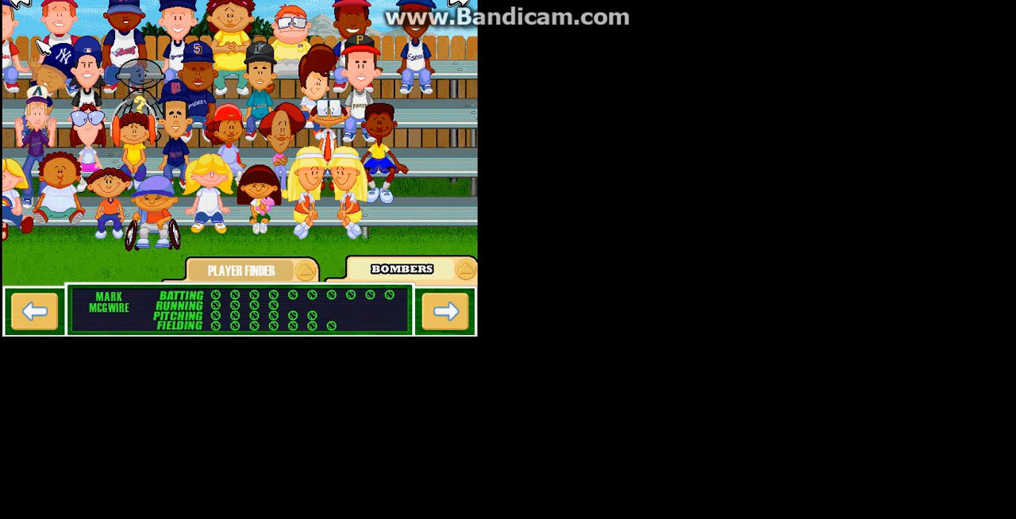
# Check the Bombers roster, then pick Pablo Sanchez and Pete Wheeler to reach six players
pyautogui.click(444, 311)
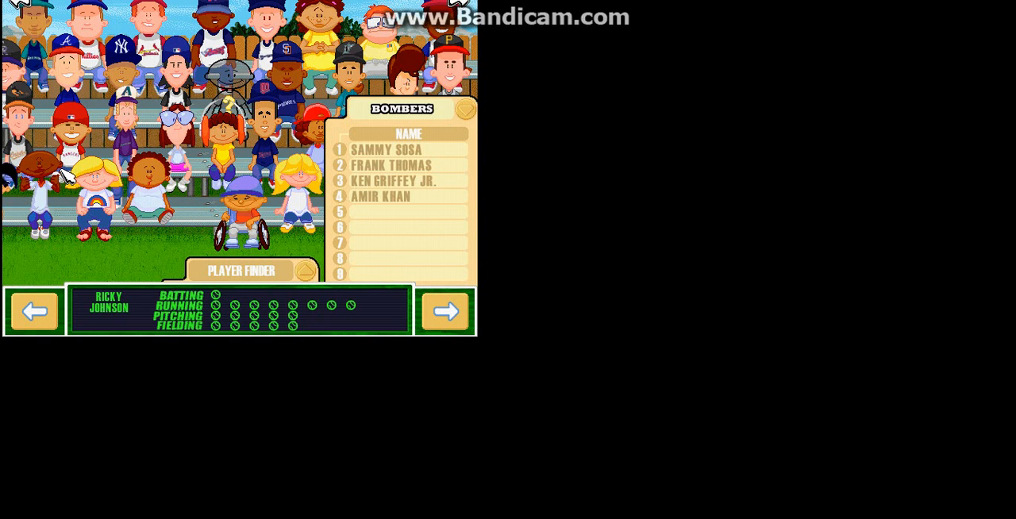
pyautogui.click(467, 109)
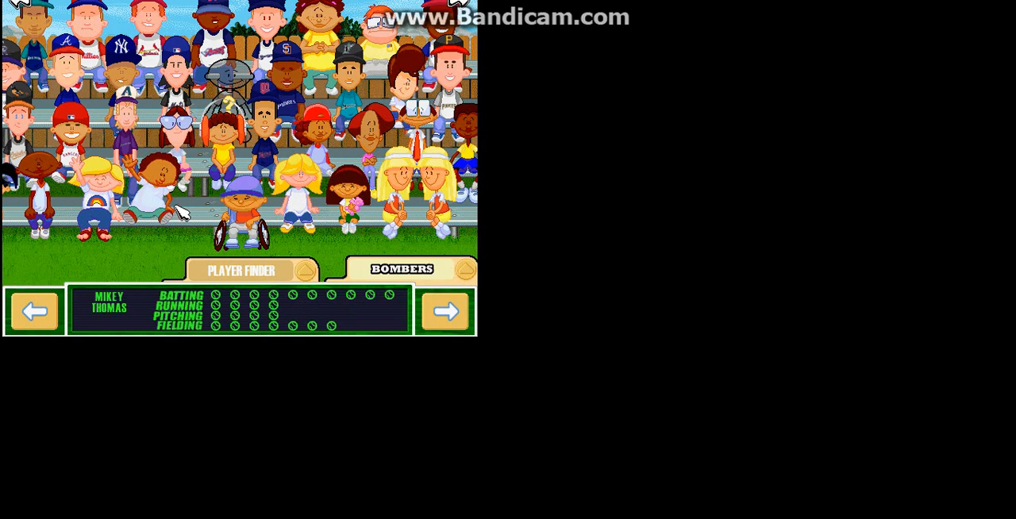
pyautogui.click(444, 311)
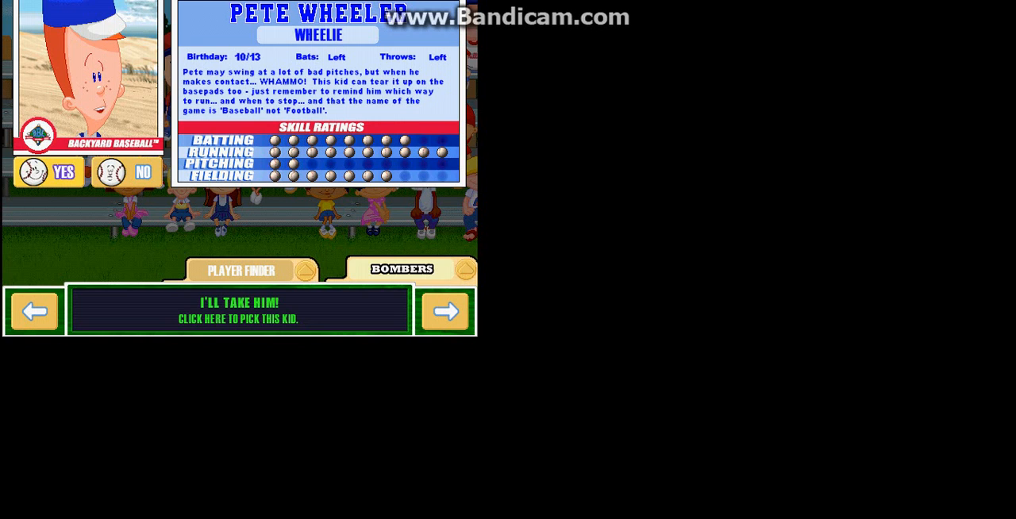
pyautogui.click(240, 309)
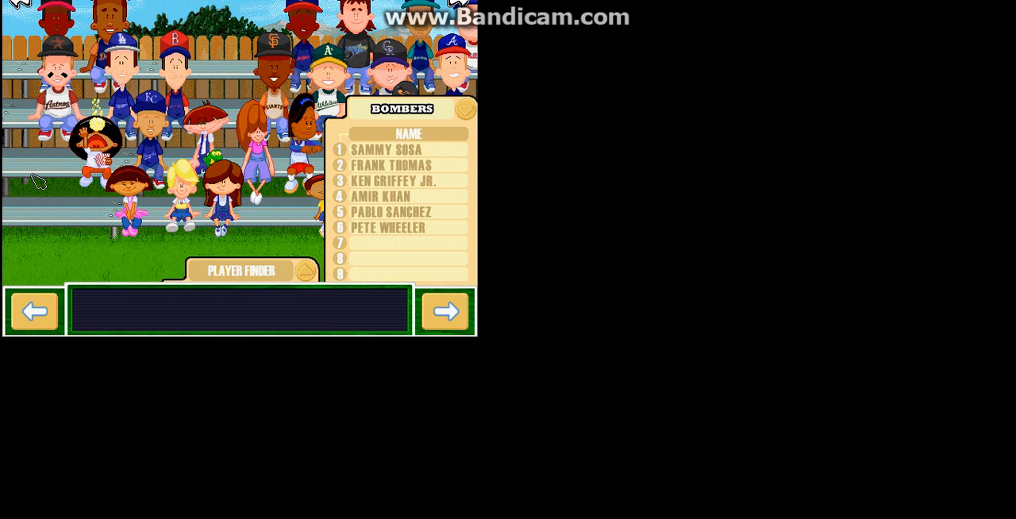
# Pick the remaining kids for a nine-player roster and bring up the Green Bombers team page
pyautogui.click(467, 108)
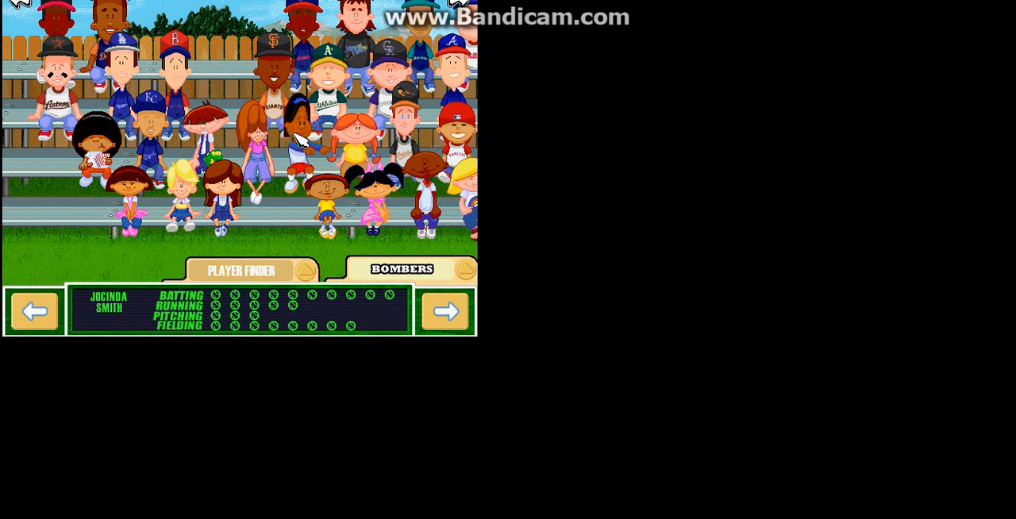
pyautogui.click(403, 270)
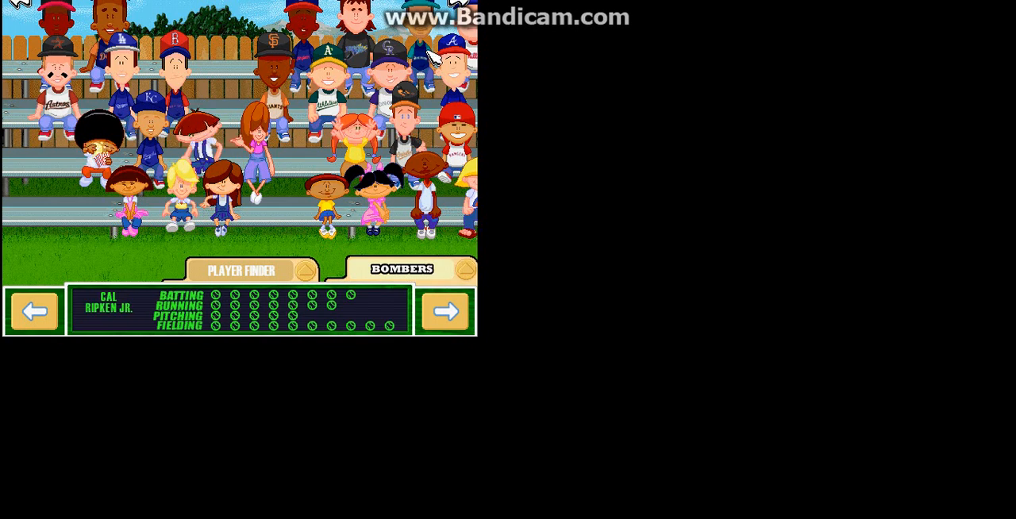
pyautogui.click(444, 311)
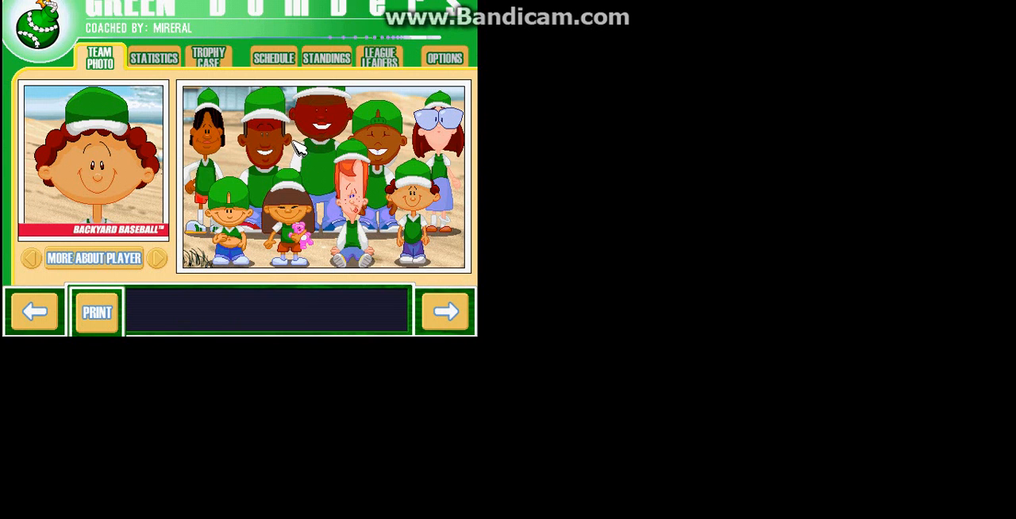
pyautogui.click(273, 57)
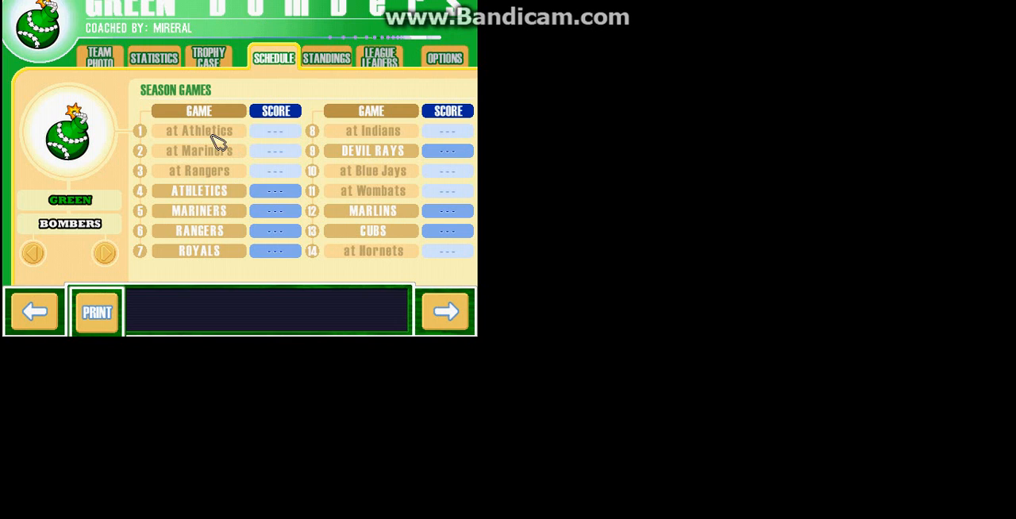
pyautogui.moveTo(252, 156)
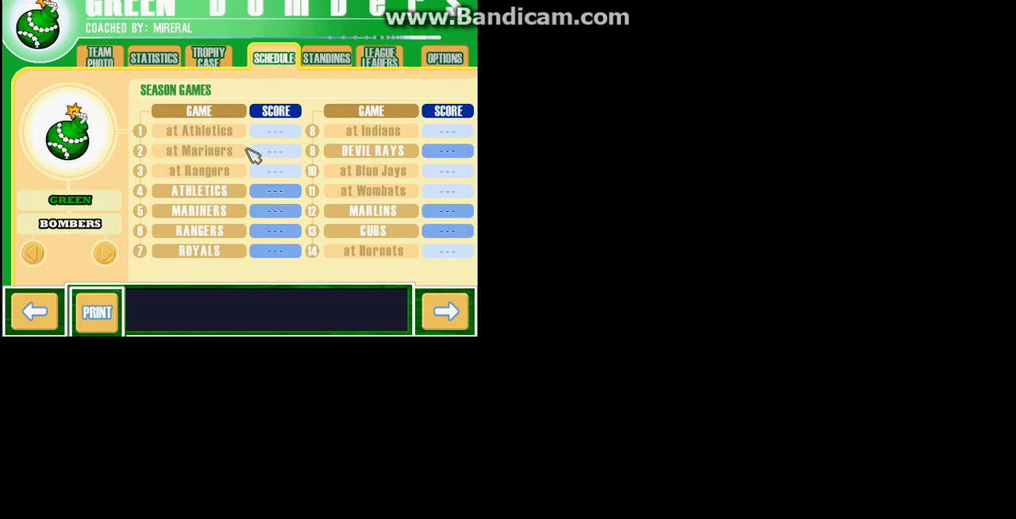
pyautogui.moveTo(244, 29)
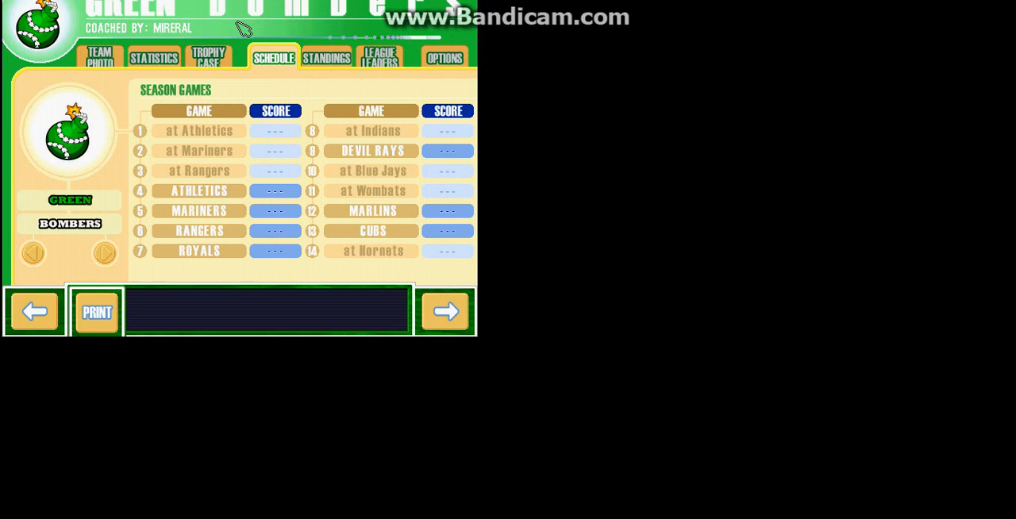